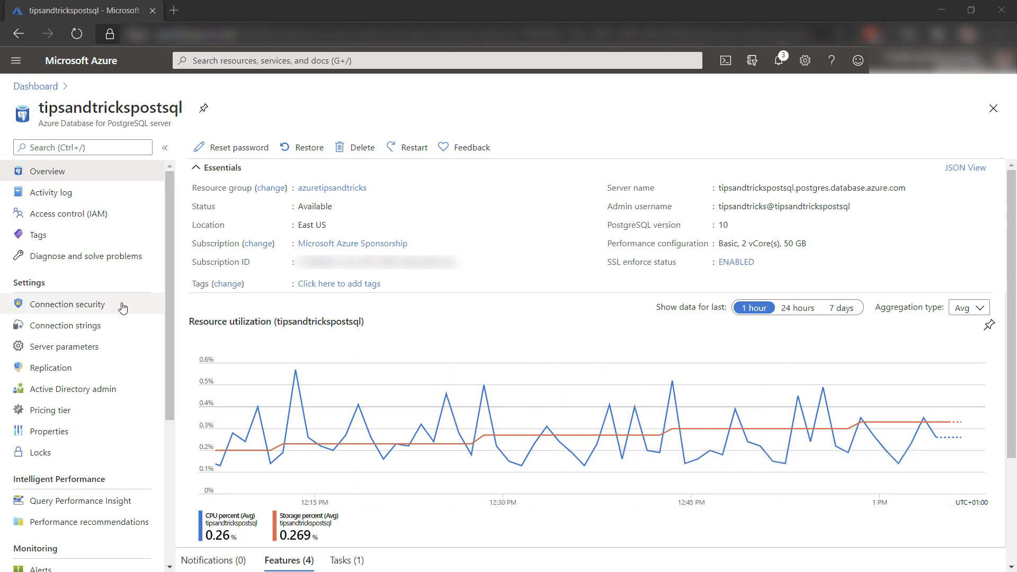
# Open Connection security for the tipsandtrickspostsql server.
pyautogui.click(68, 304)
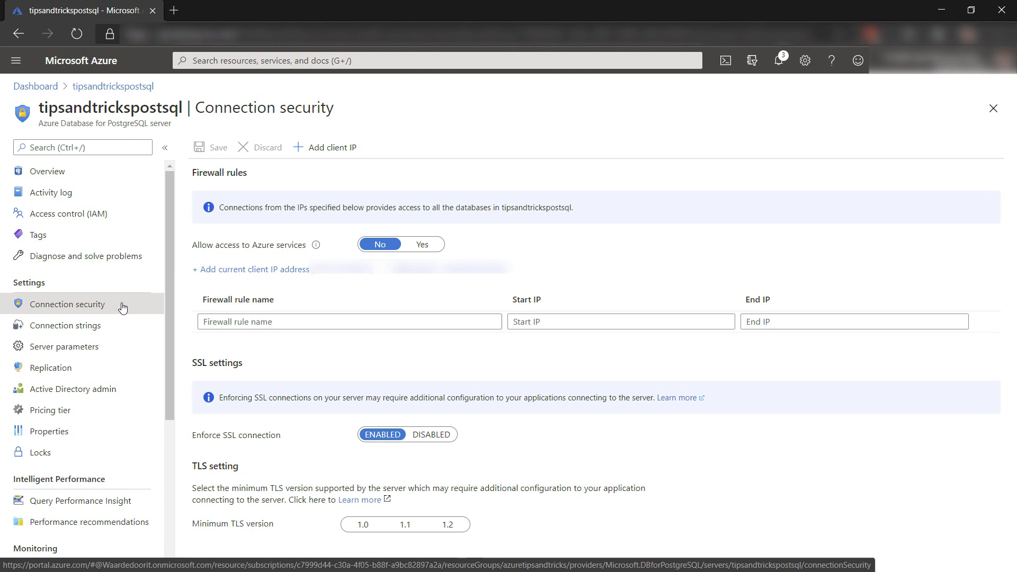
pyautogui.moveTo(305, 364)
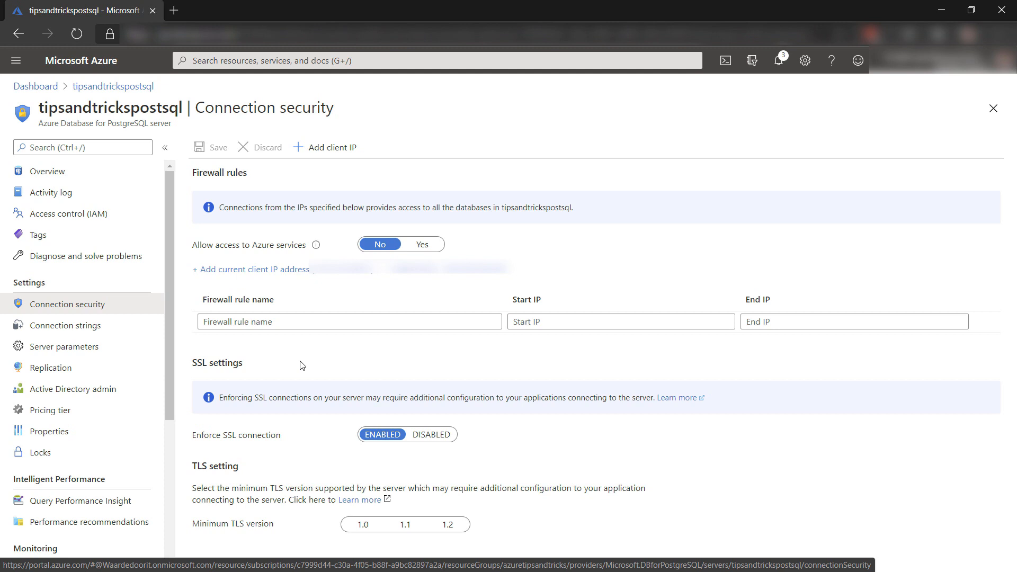
pyautogui.moveTo(323, 278)
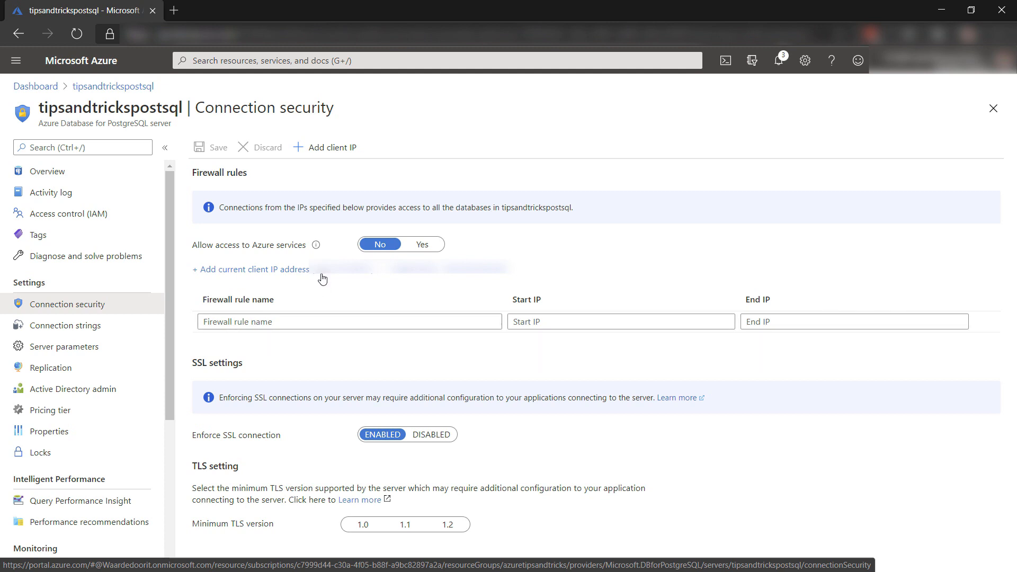
# Add the current client IP as a firewall rule, require minimum TLS 1.2, and save.
pyautogui.click(251, 269)
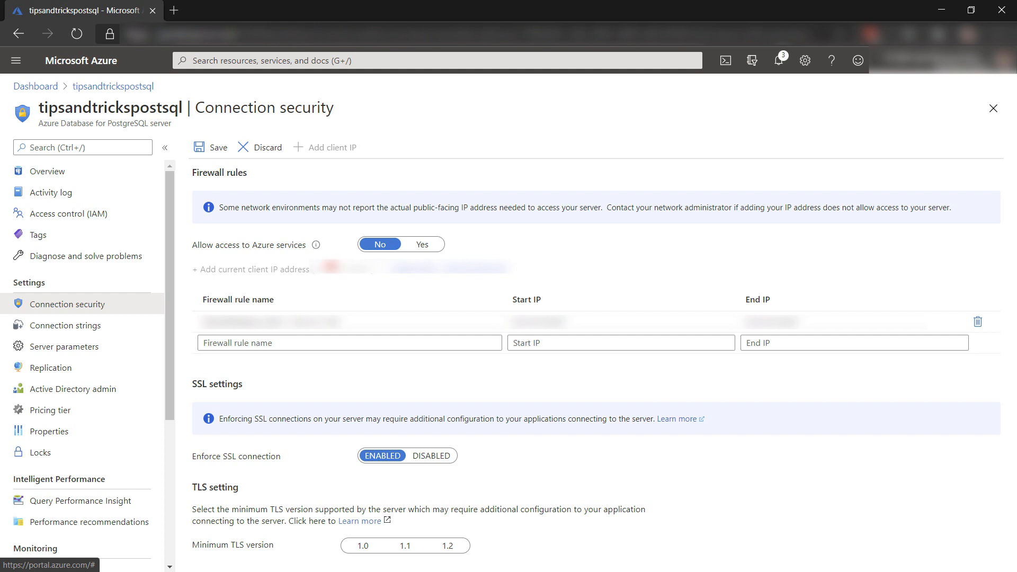
pyautogui.moveTo(624, 396)
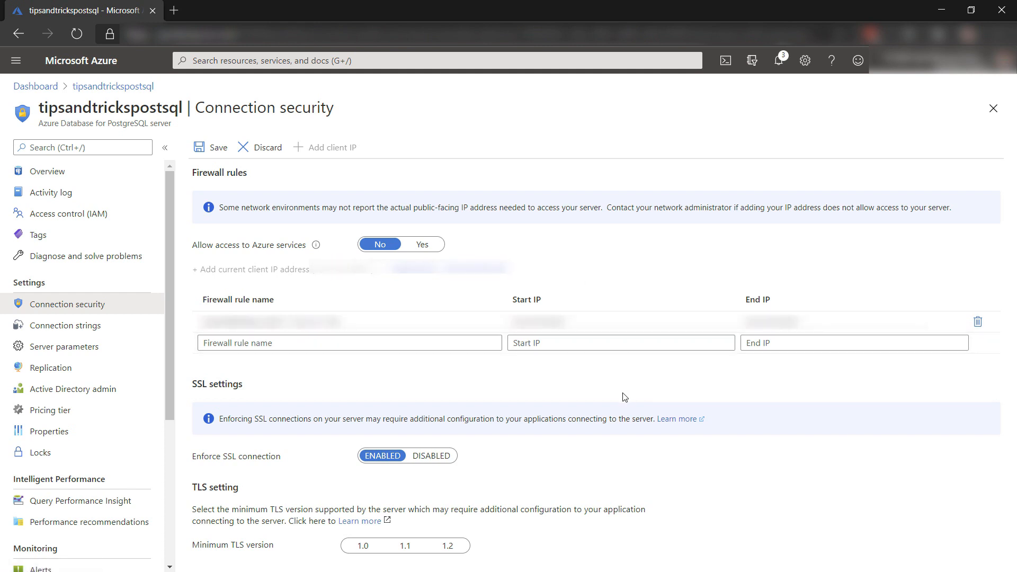
pyautogui.moveTo(619, 402)
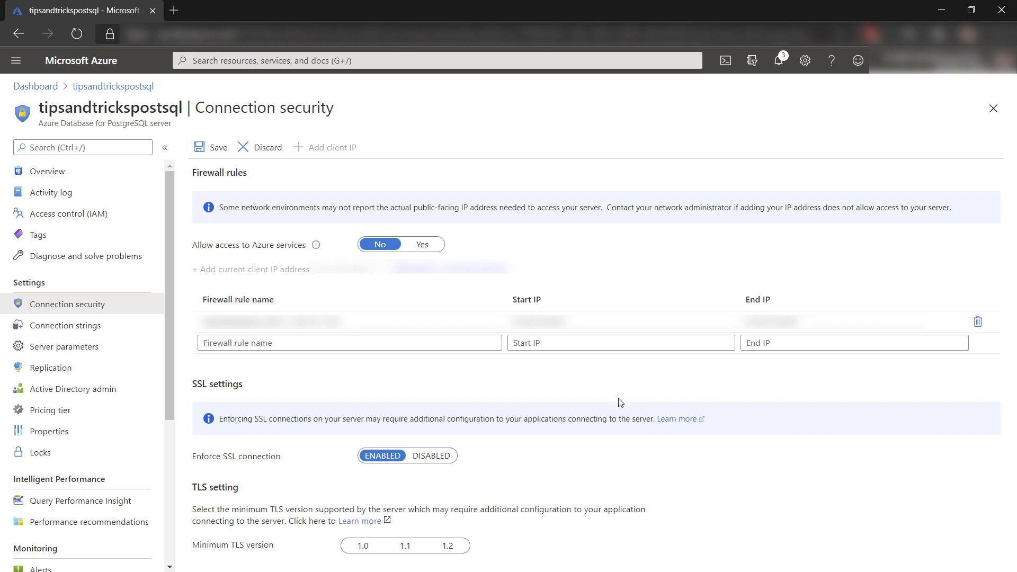
pyautogui.click(448, 546)
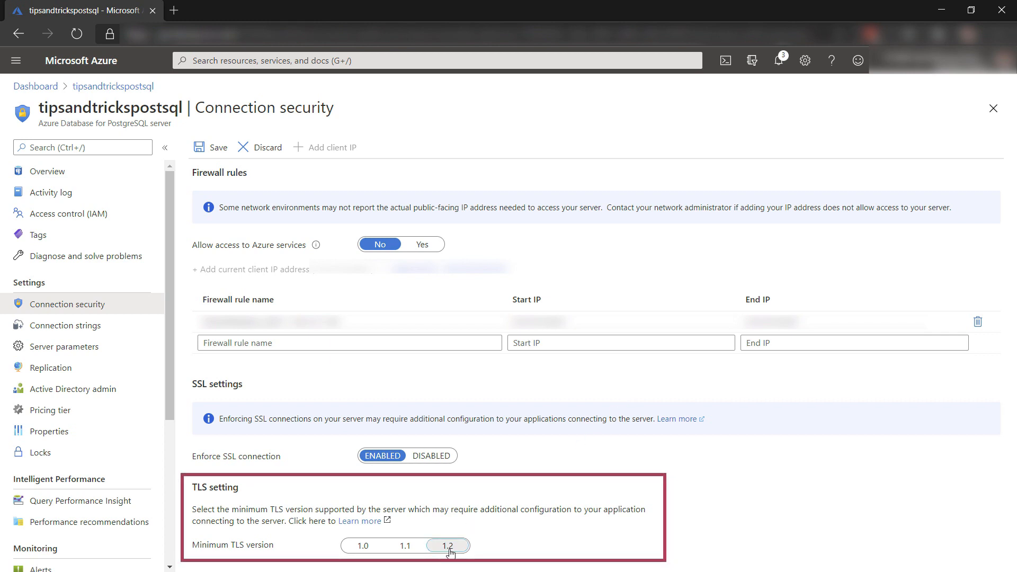
pyautogui.click(448, 545)
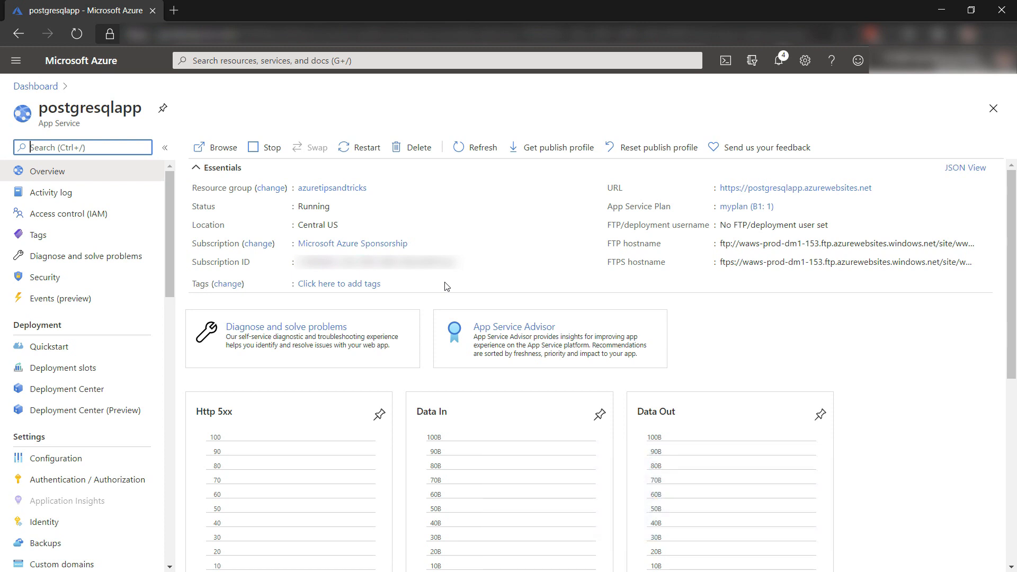
pyautogui.moveTo(162, 348)
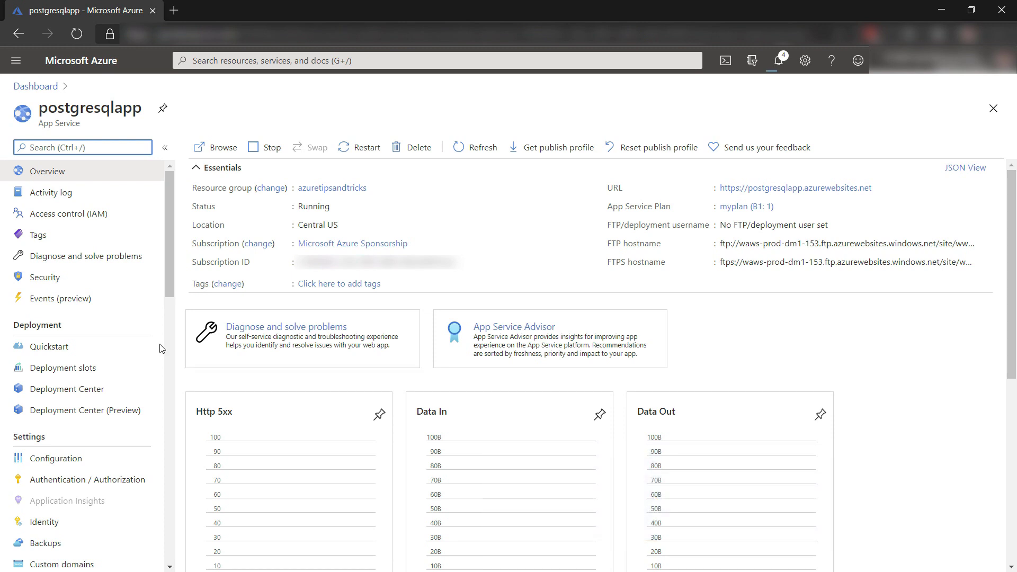
# In postgresqlapp's Configuration, reveal and edit the PostgreSQLConnection connection string.
pyautogui.click(56, 458)
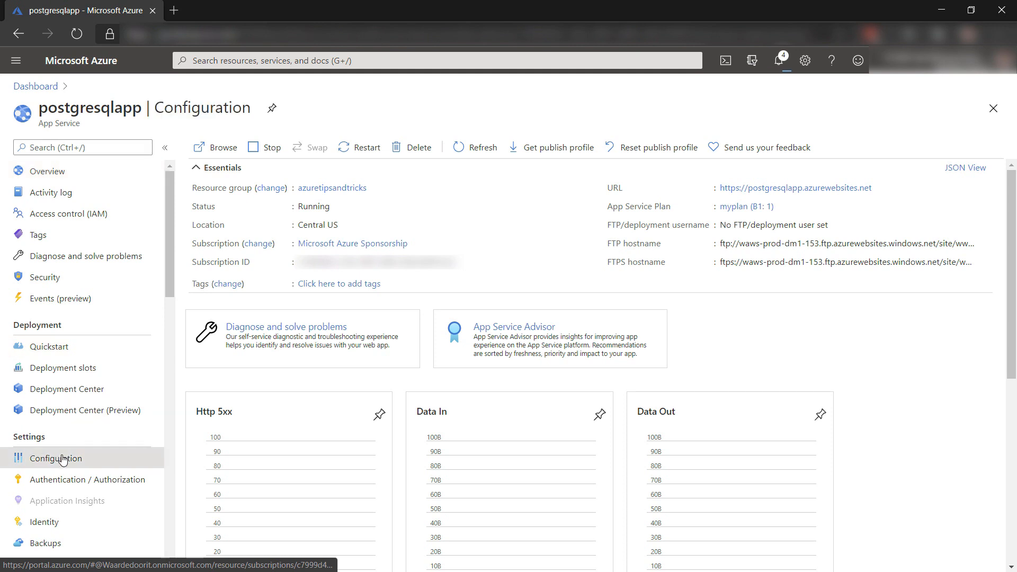
pyautogui.click(56, 458)
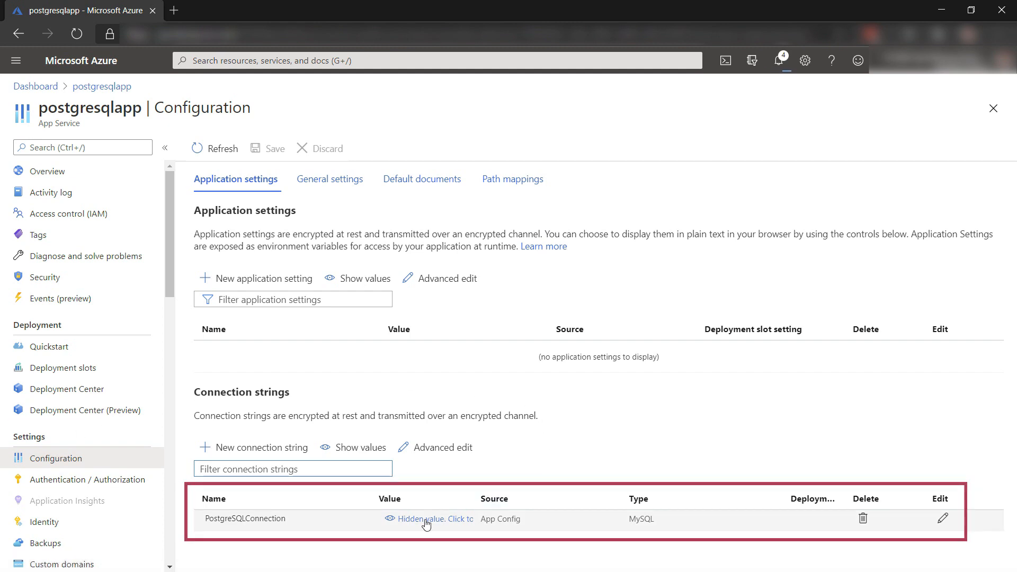
pyautogui.click(354, 448)
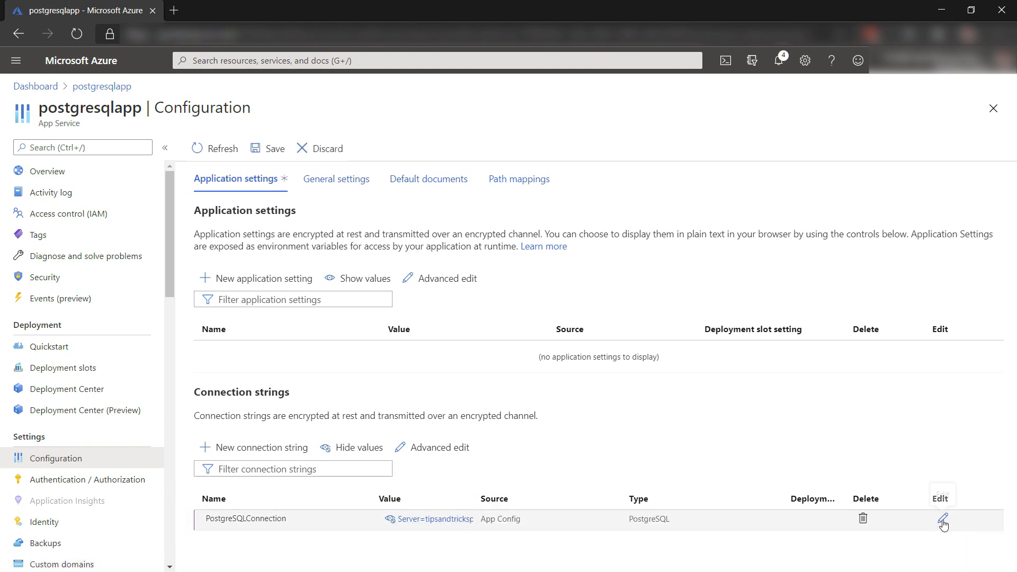
pyautogui.click(943, 519)
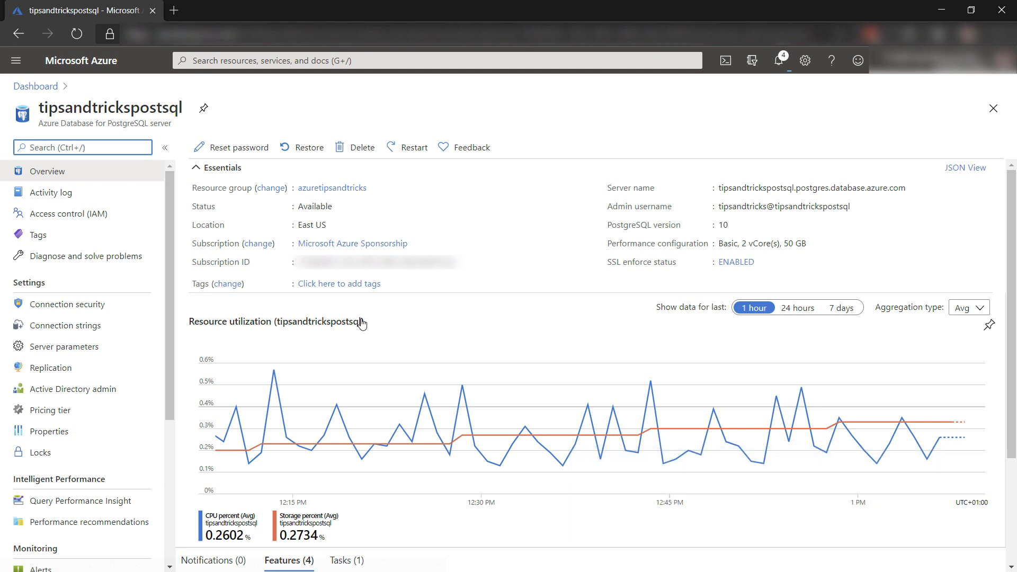
# Open the server's Replication page and start adding a replica.
pyautogui.click(49, 368)
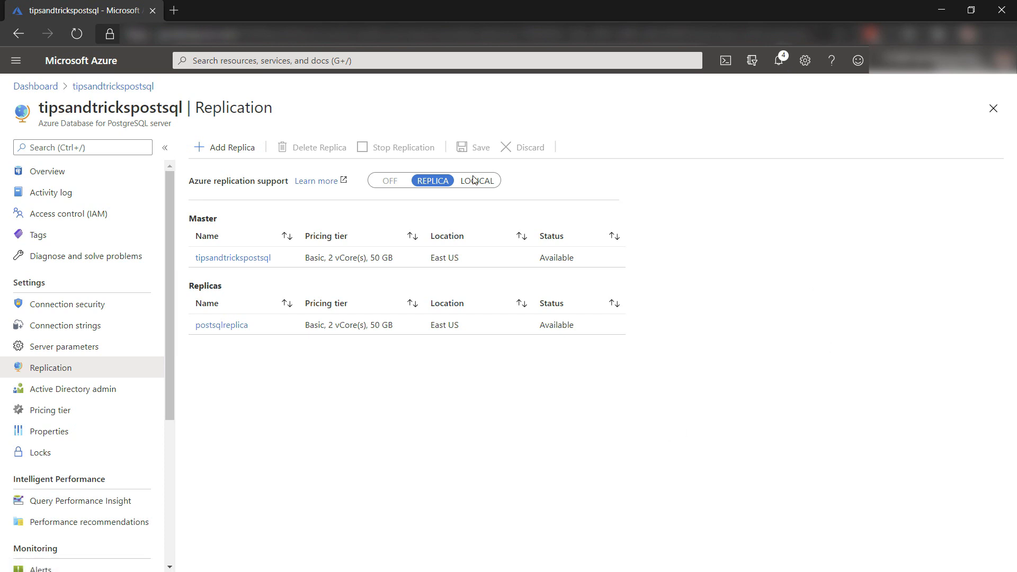
pyautogui.click(231, 147)
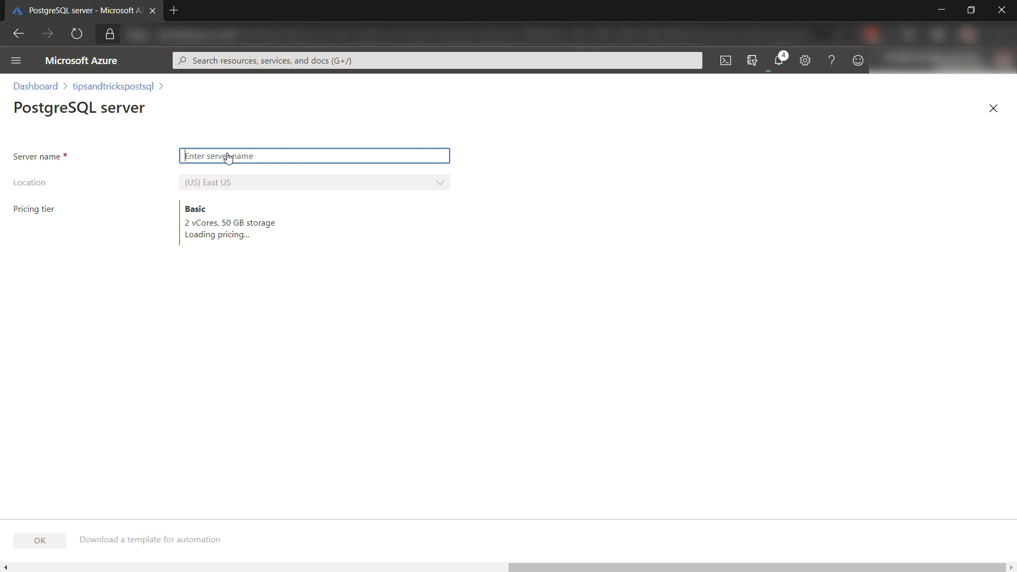
# Create replica postsqlsecondreplica with OK and dismiss the deployment notification.
pyautogui.write('postsqlsecondreplica')
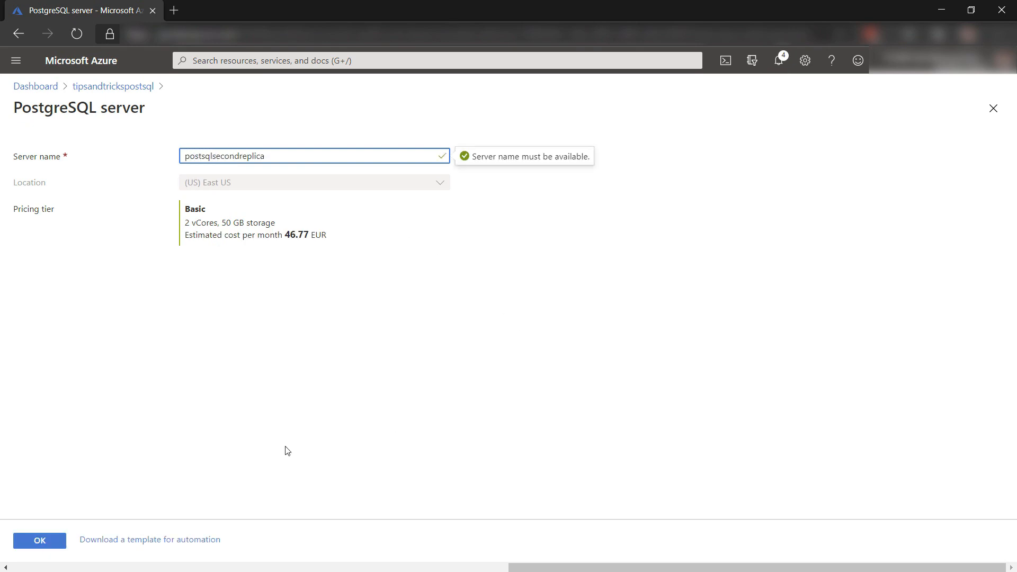
pyautogui.click(38, 540)
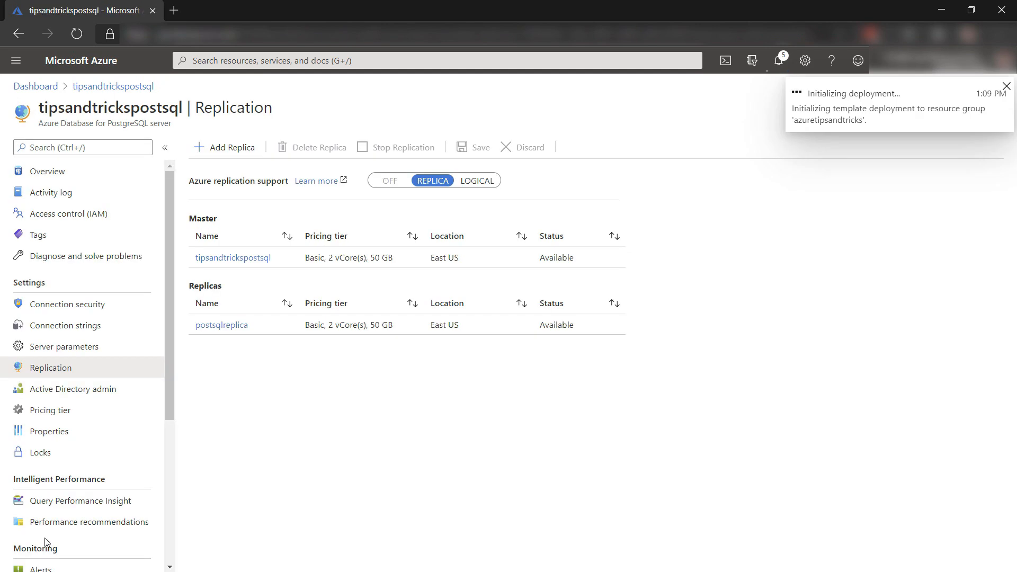
pyautogui.click(1007, 87)
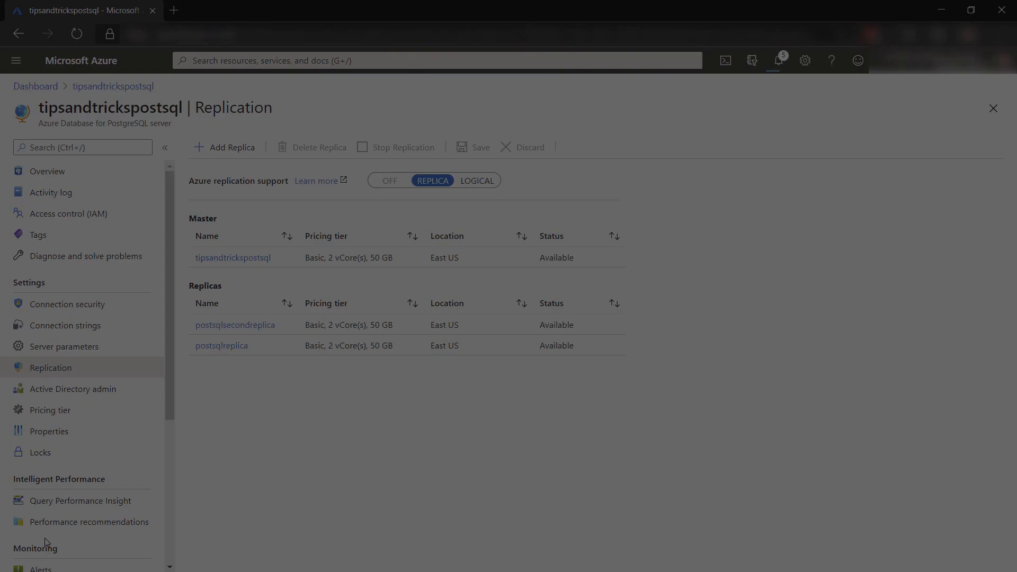
pyautogui.click(234, 324)
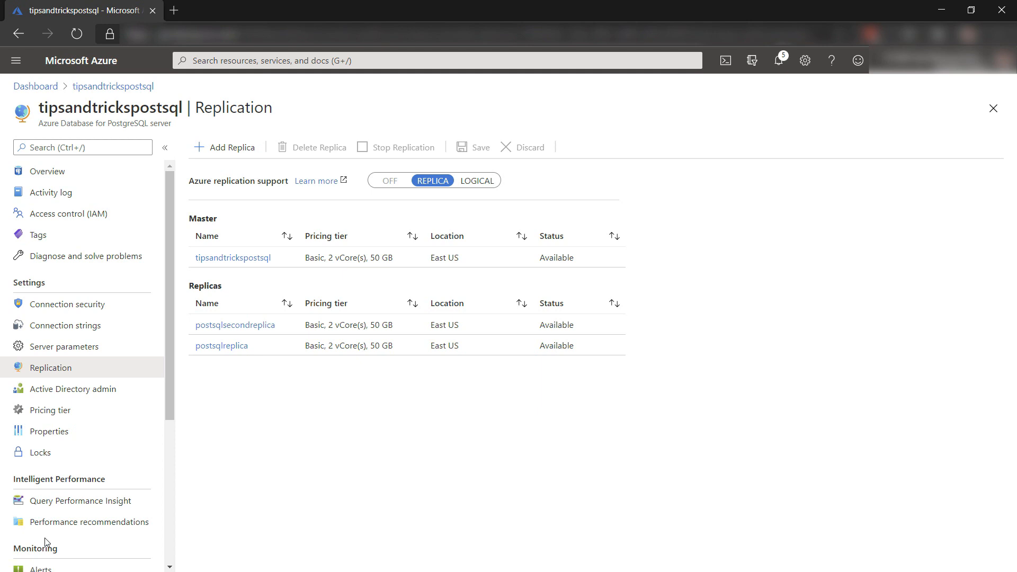
# In Server parameters, toggle autovacuum off and back on, then save.
pyautogui.click(64, 347)
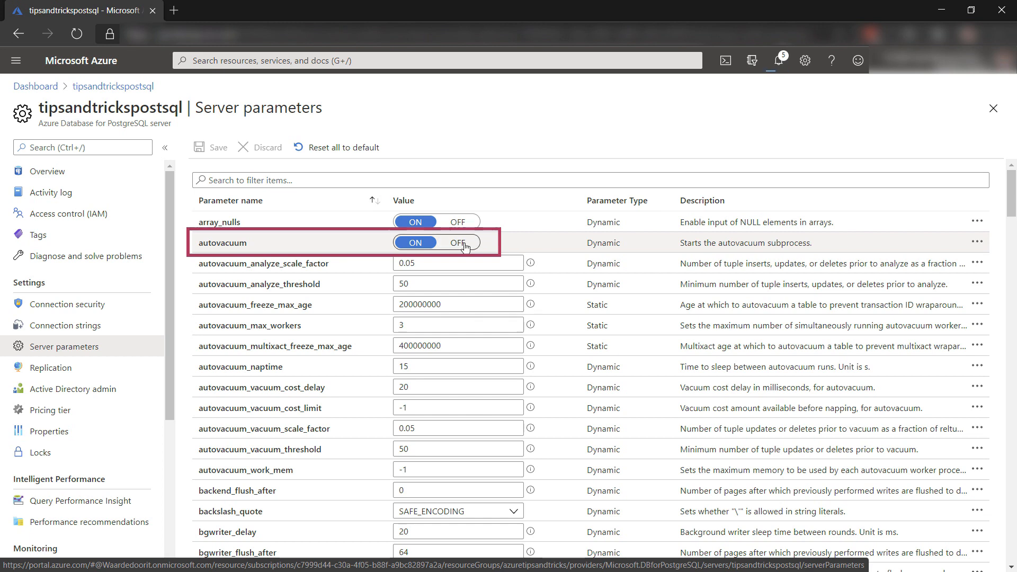
pyautogui.click(458, 242)
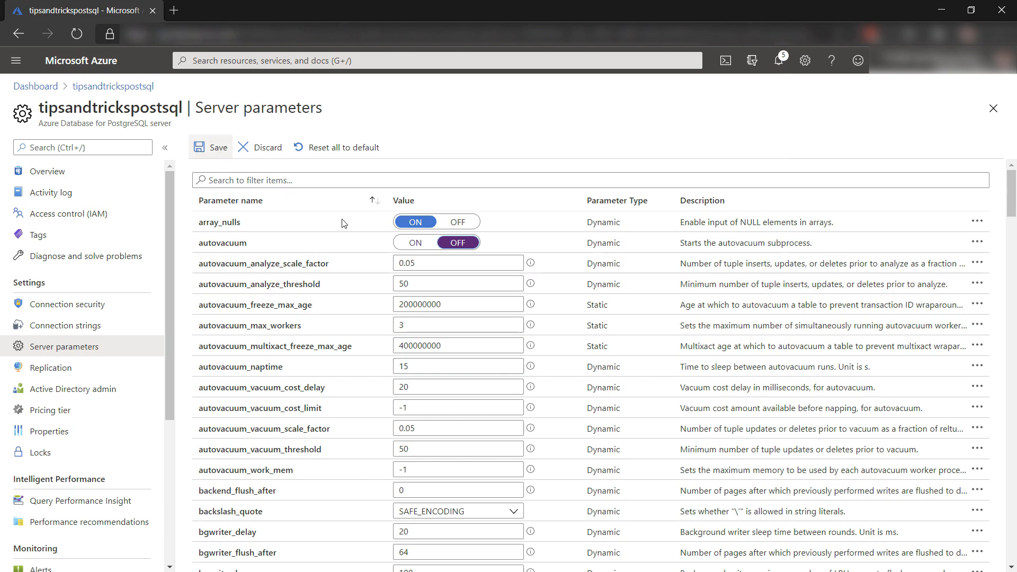
pyautogui.moveTo(402, 246)
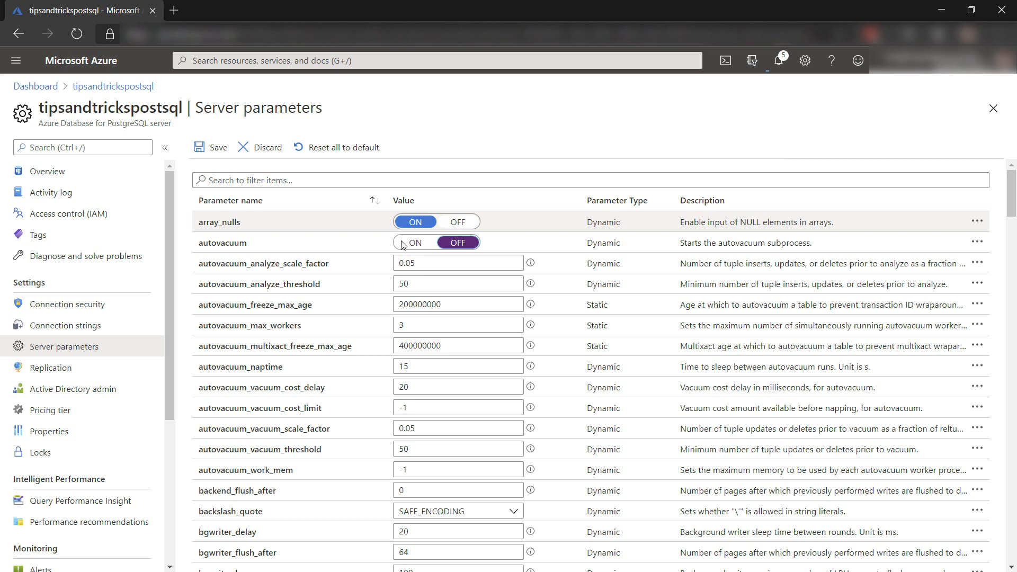
pyautogui.click(415, 242)
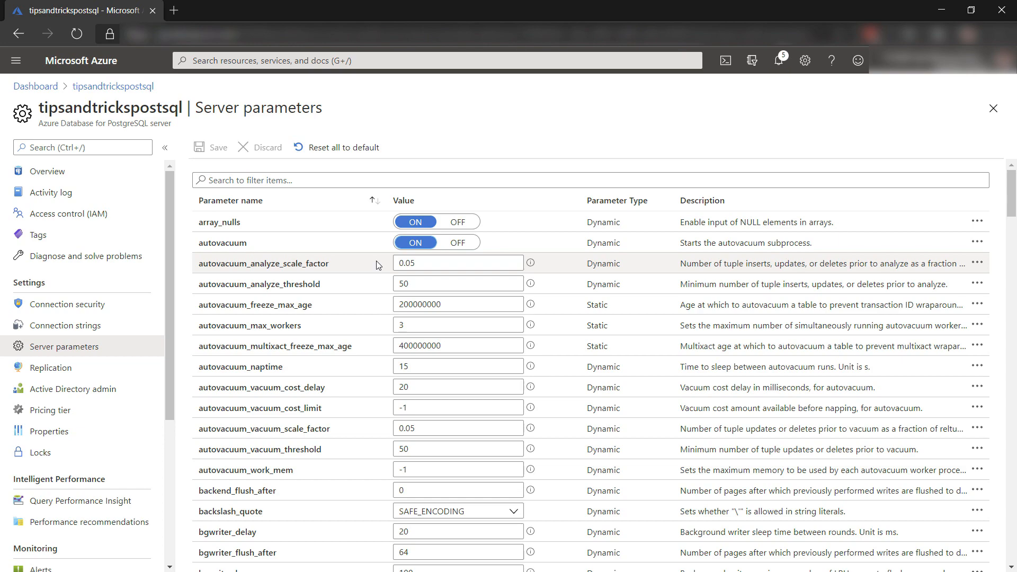
pyautogui.click(81, 501)
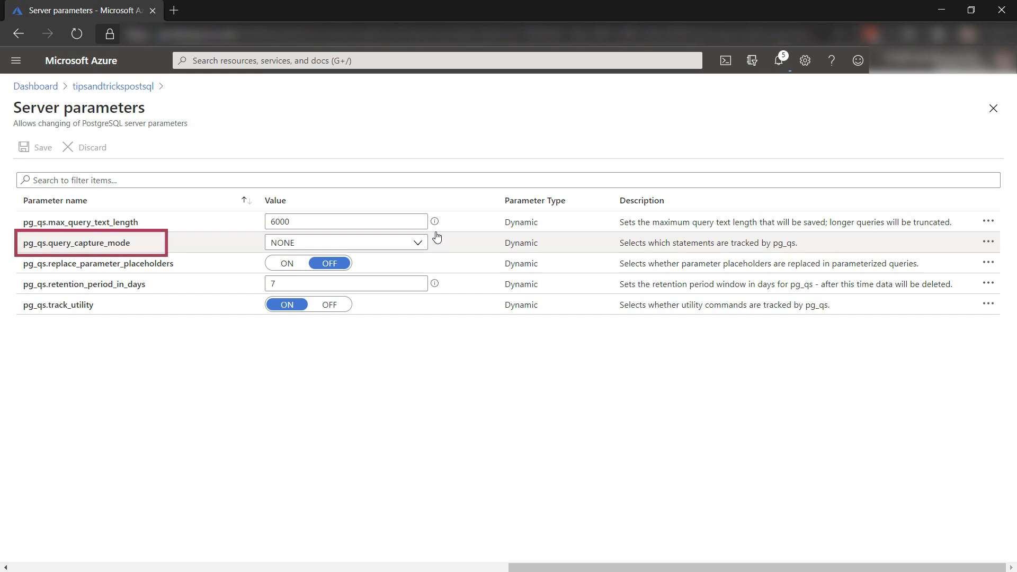
pyautogui.moveTo(422, 257)
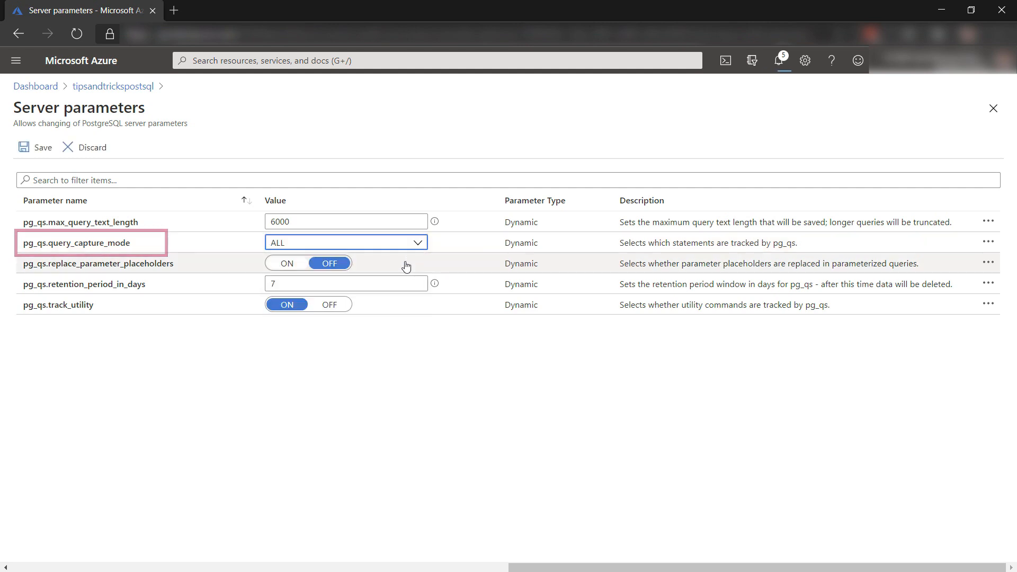
# Save pg_qs.query_capture_mode set to ALL.
pyautogui.click(35, 148)
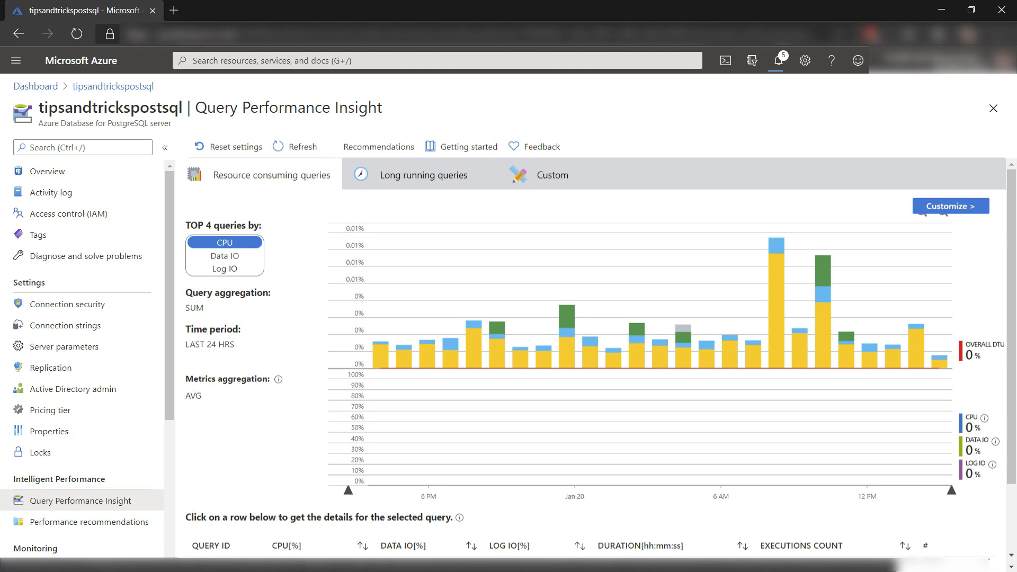
pyautogui.moveTo(438, 180)
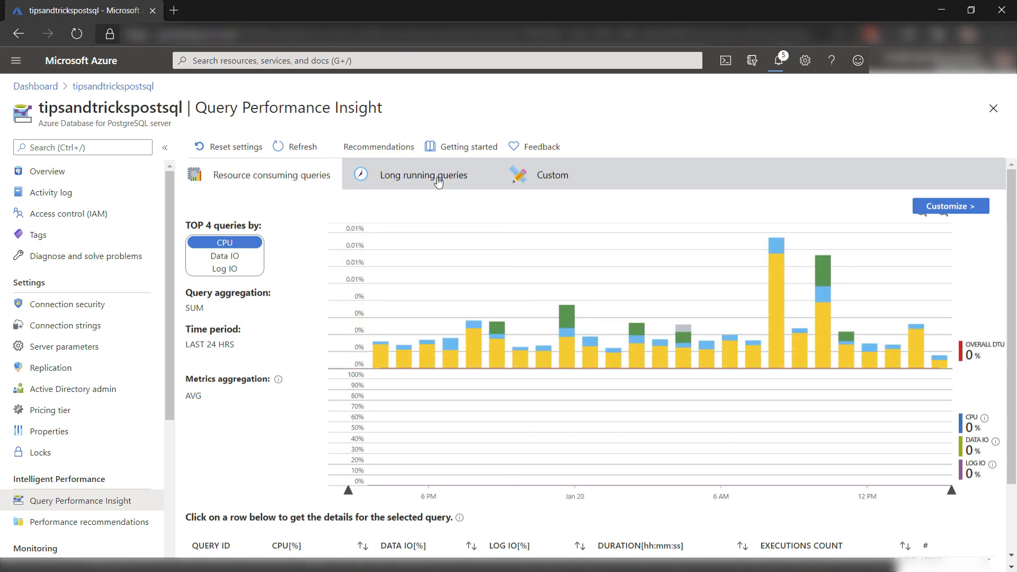
# Show the Long running queries tab in Query Performance Insight.
pyautogui.click(425, 174)
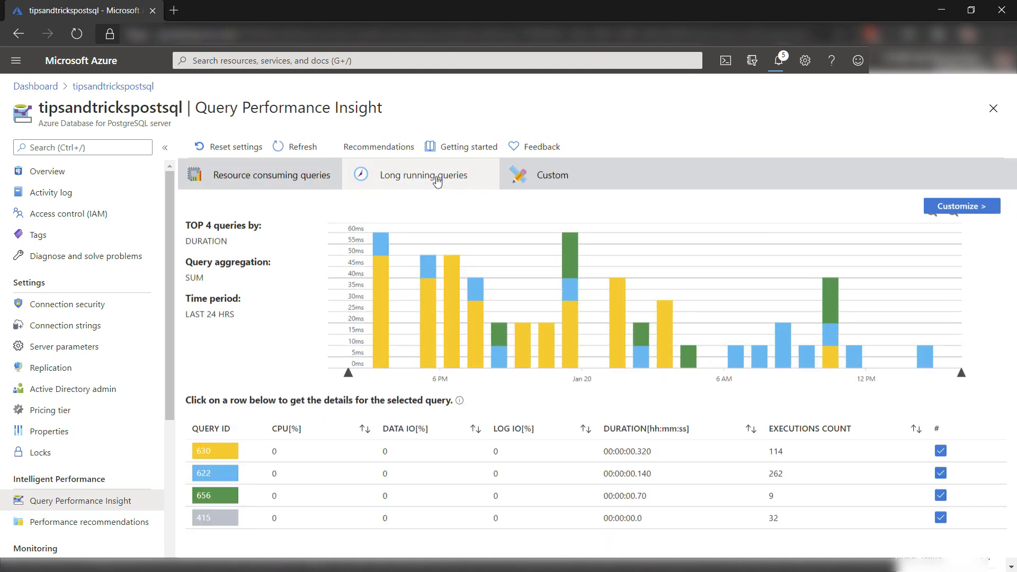